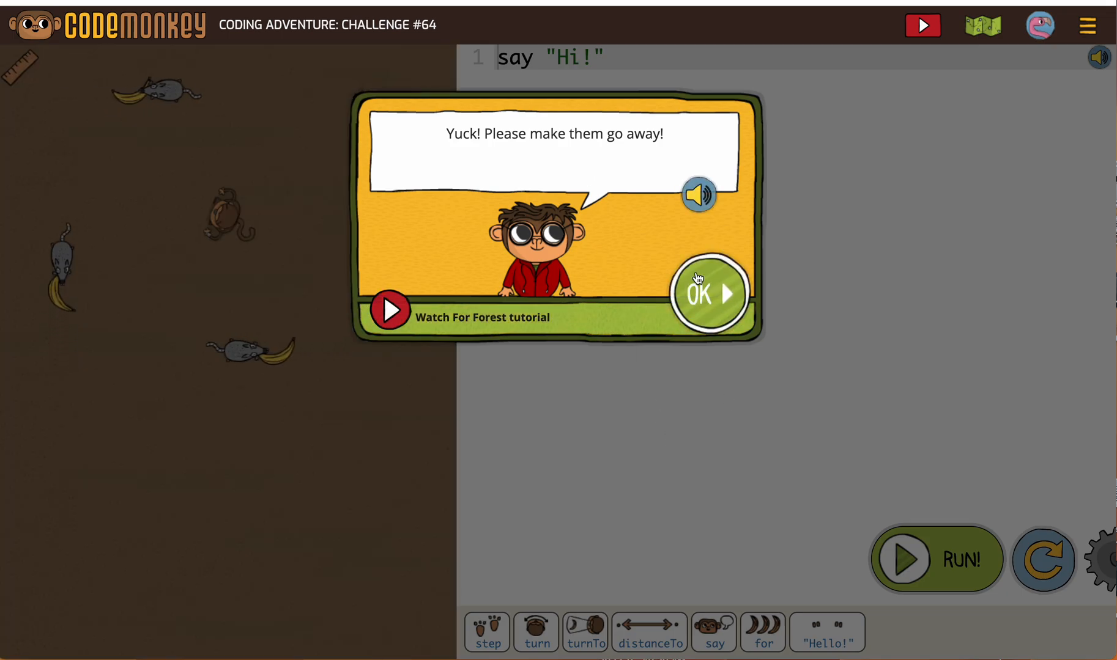
# Dismiss the intro message, close the level map, and place the cursor on line 2
pyautogui.click(708, 294)
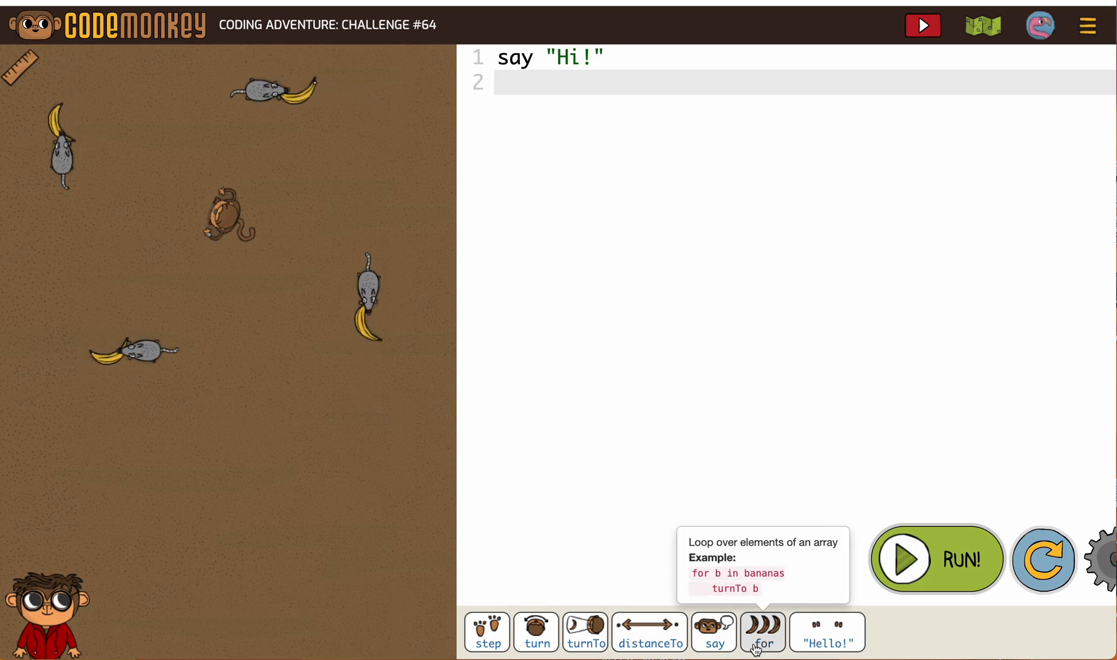
pyautogui.moveTo(970, 55)
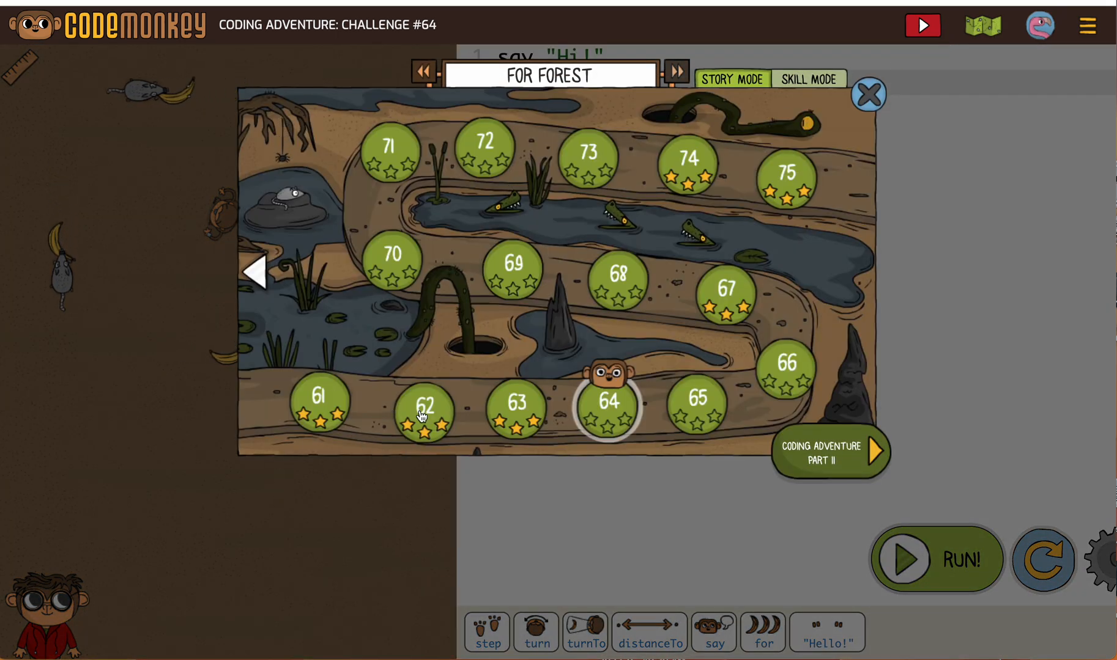
pyautogui.click(867, 94)
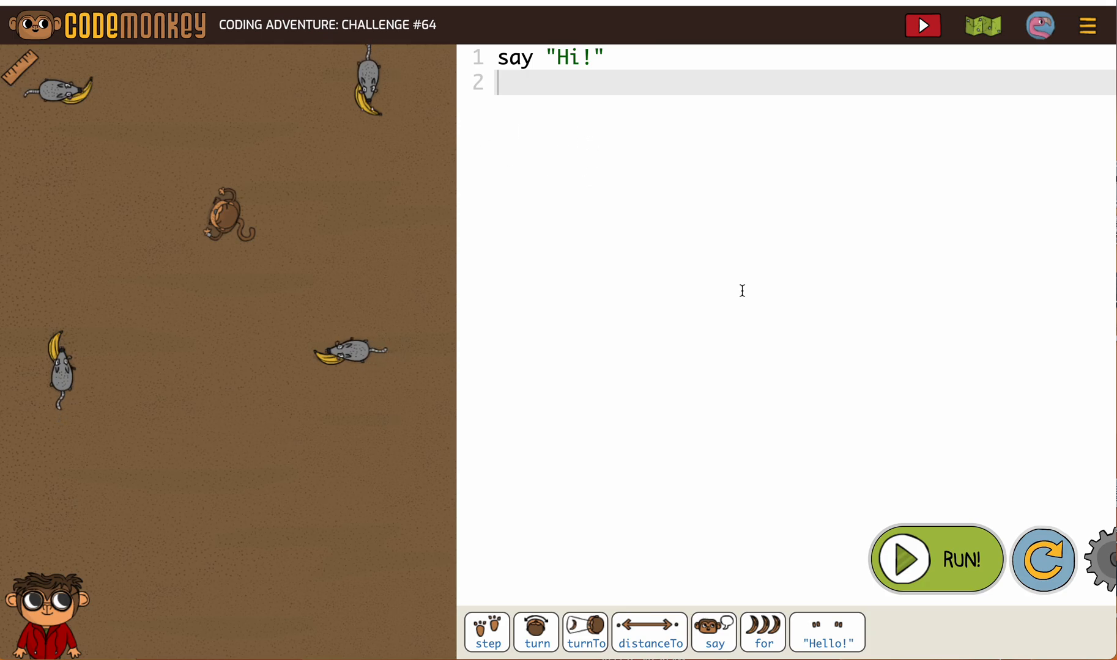
pyautogui.click(762, 633)
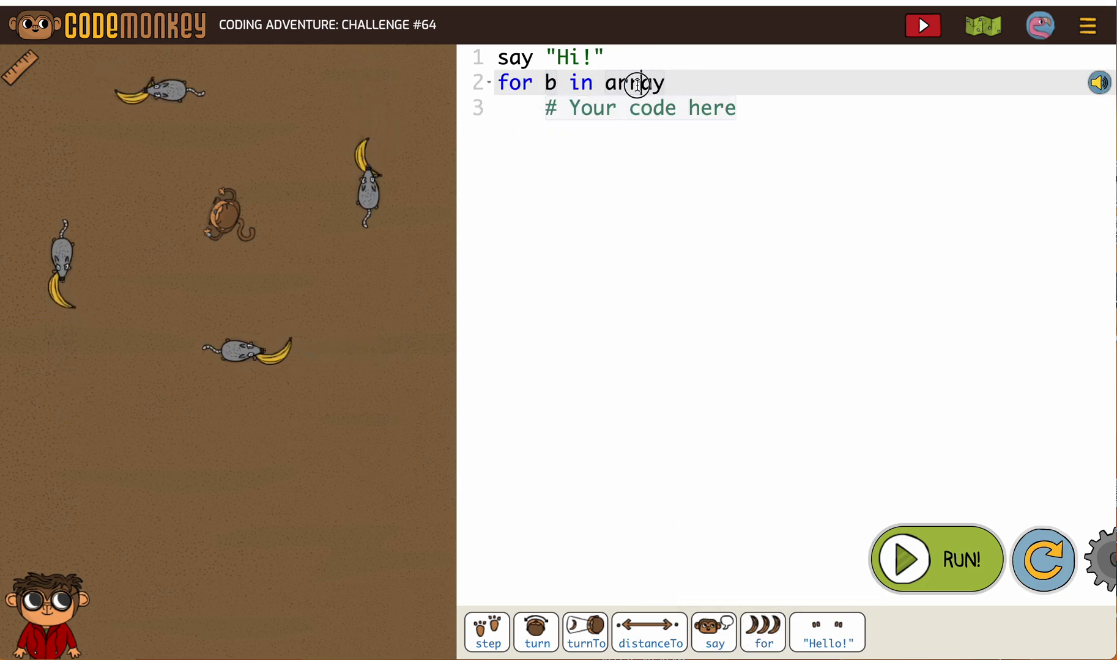
# Replace the loop placeholder 'array' with 'bananas' so it reads for b in bananas
pyautogui.doubleClick(633, 83)
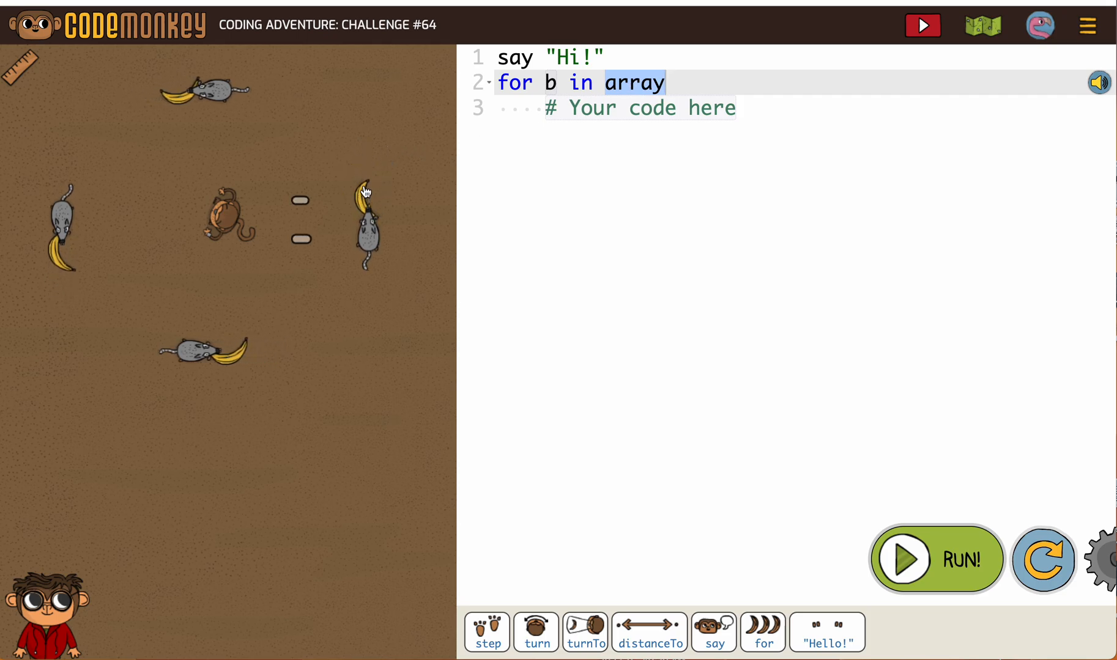
pyautogui.write('bananas')
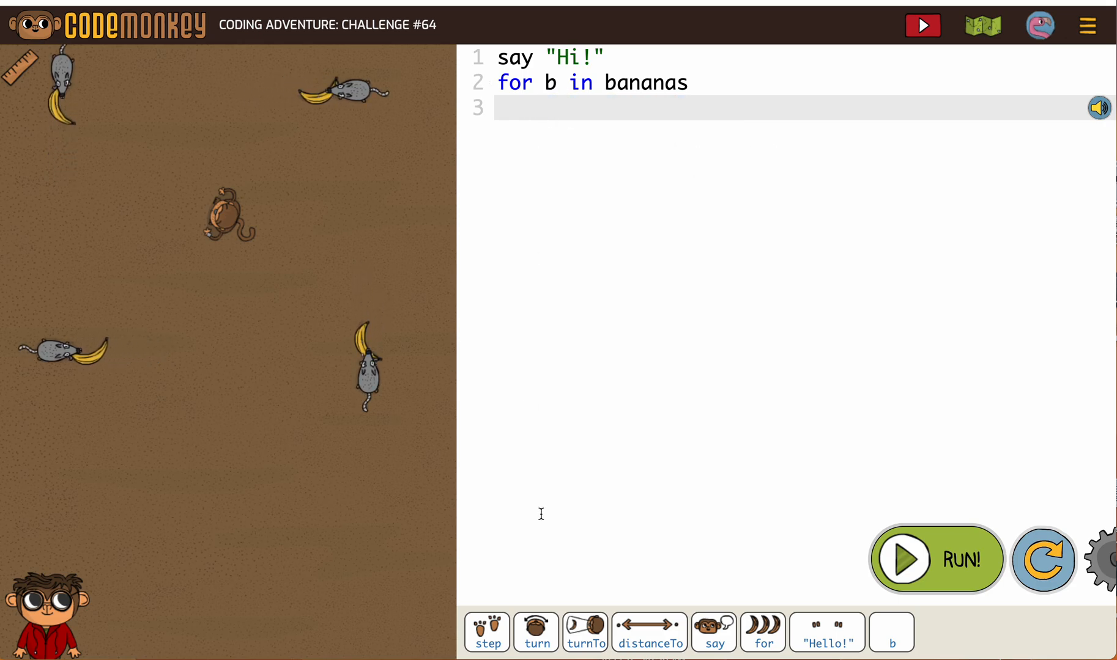
# Fill the loop body with 'turnTo b' and 'step distanceTo b'
pyautogui.click(584, 632)
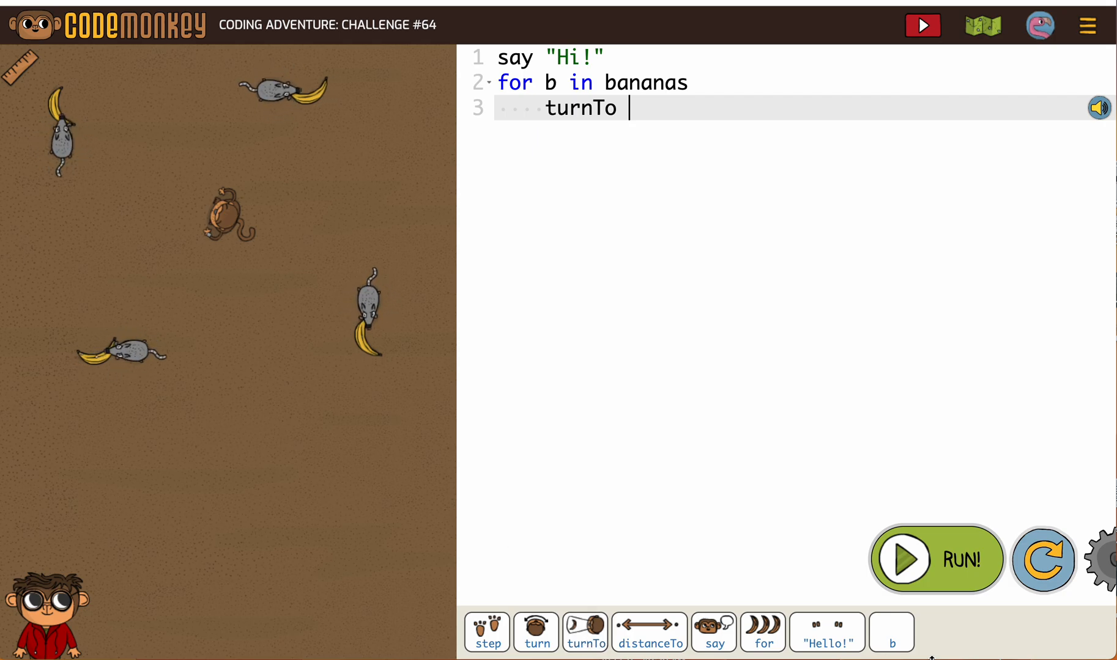
pyautogui.write('b')
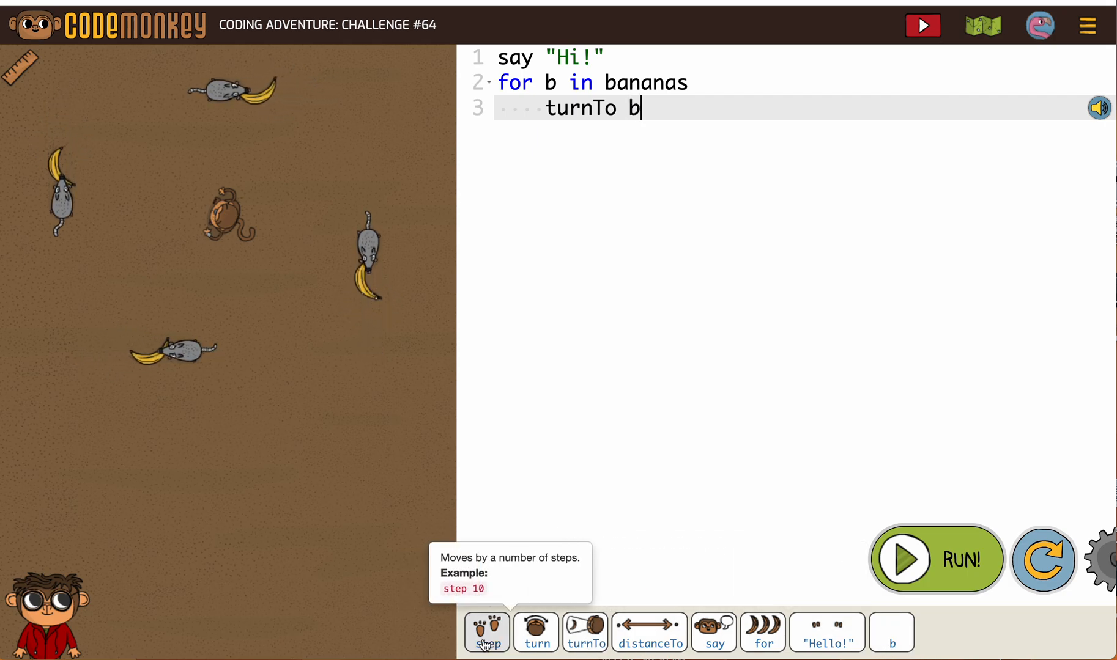
pyautogui.write('step distanceTo b')
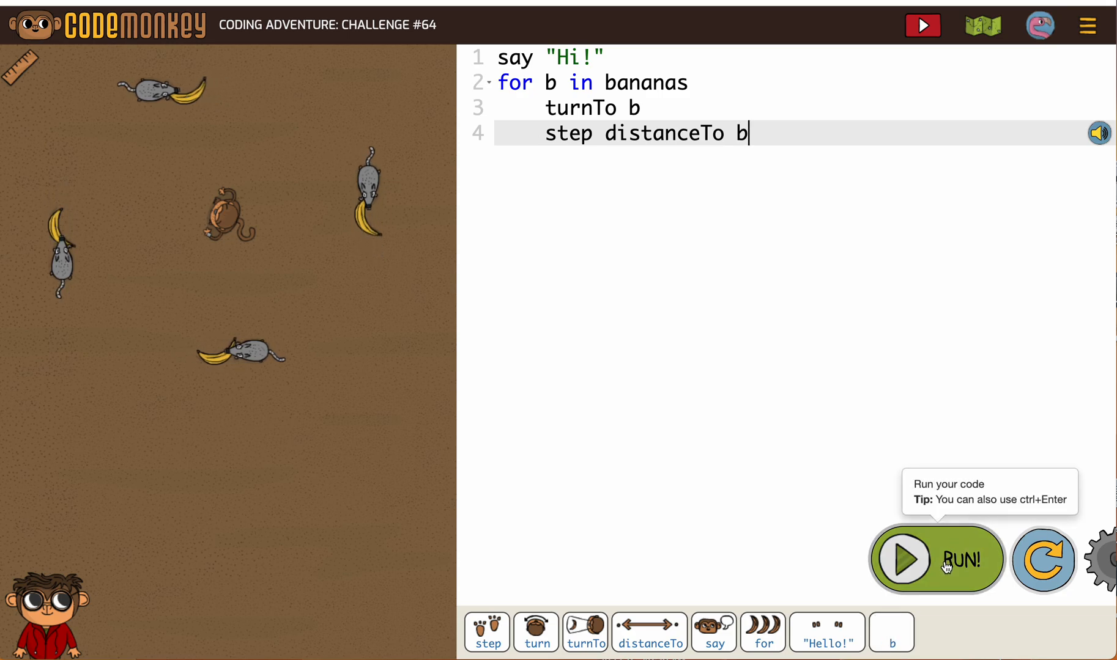
# Run the four-line script until the Challenge #64 complete screen appears
pyautogui.click(936, 558)
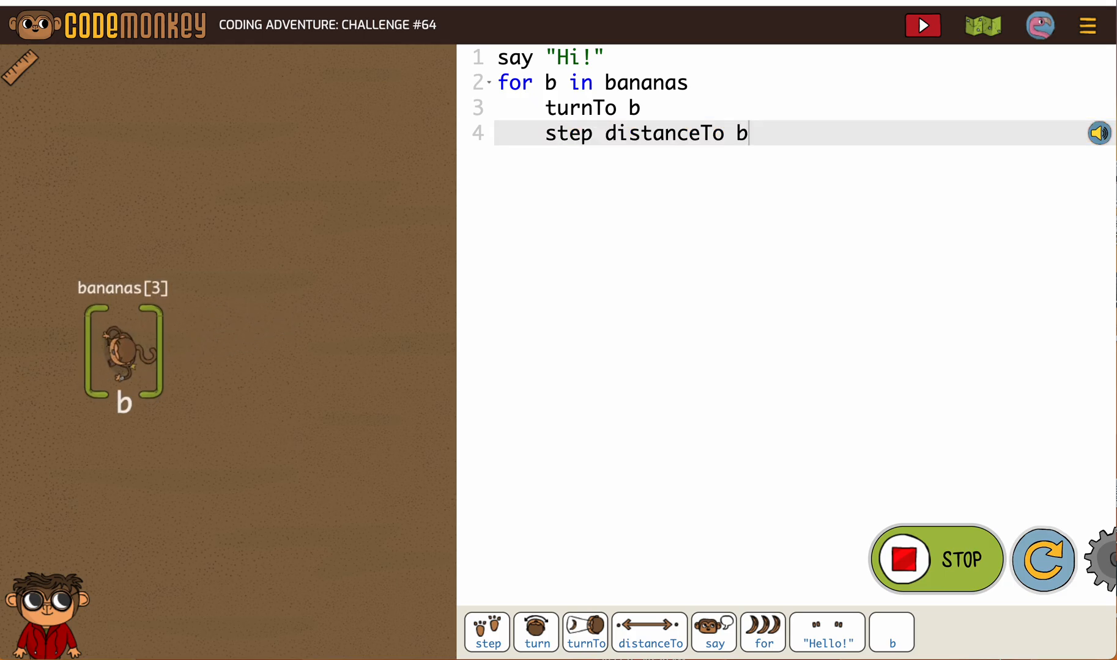
pyautogui.click(922, 25)
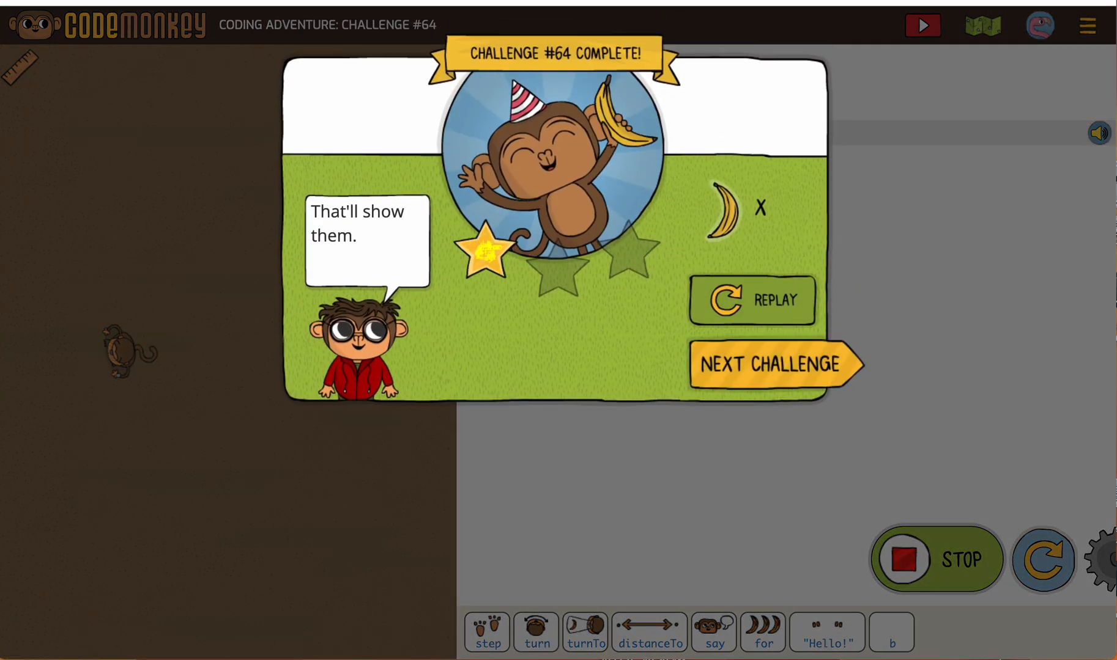